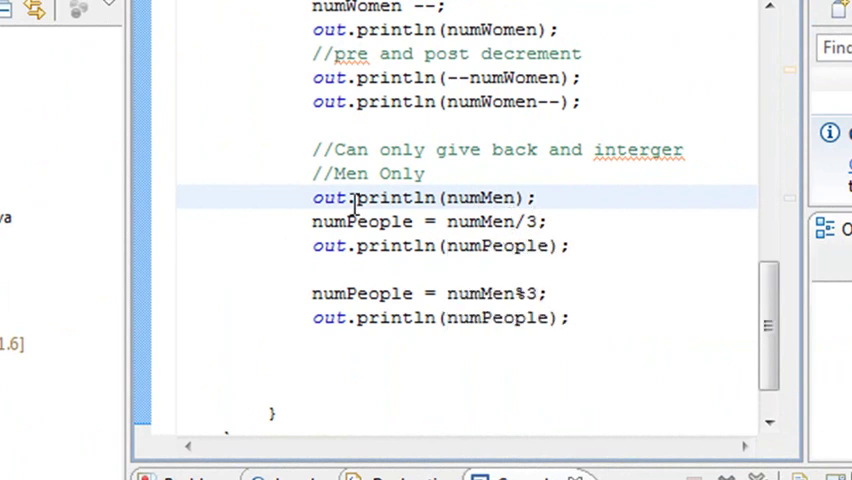
# Highlight the numPeople variable and the modulus assignment line in SomeMath to review their usage.
pyautogui.doubleClick(362, 220)
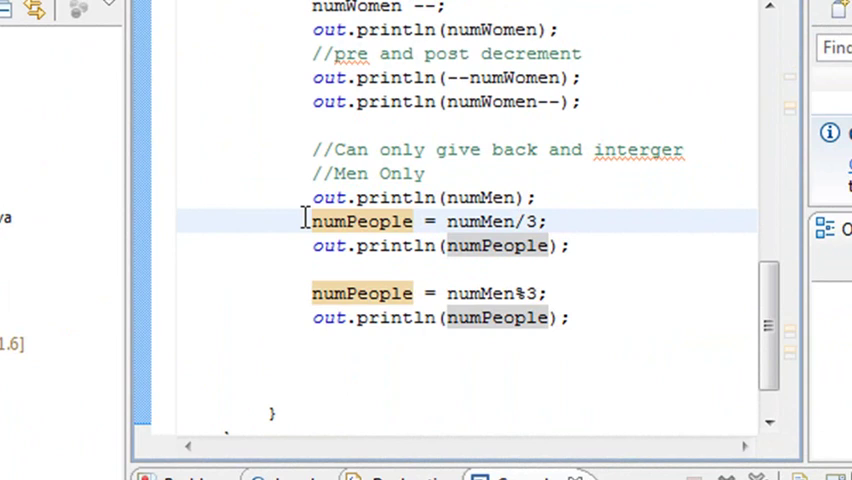
pyautogui.doubleClick(360, 220)
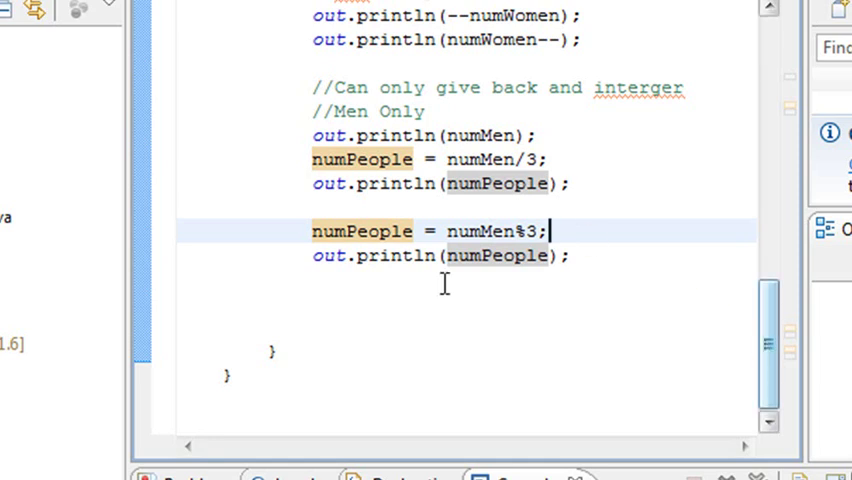
pyautogui.tripleClick(430, 232)
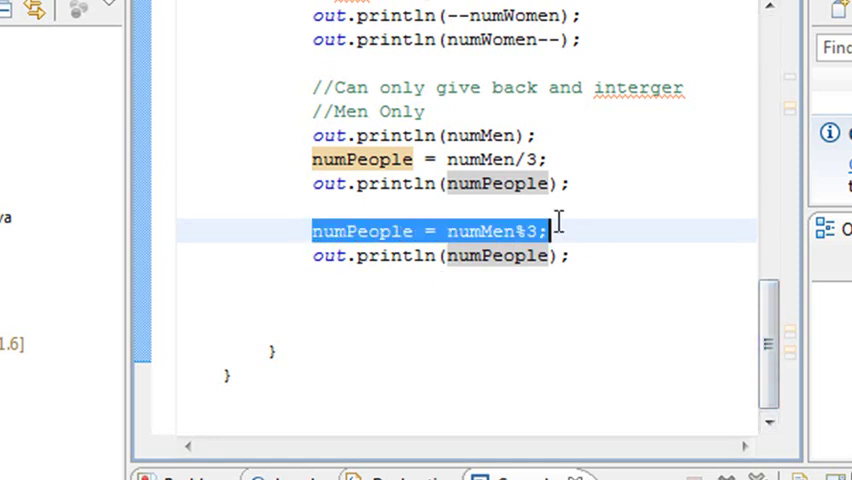
pyautogui.click(556, 232)
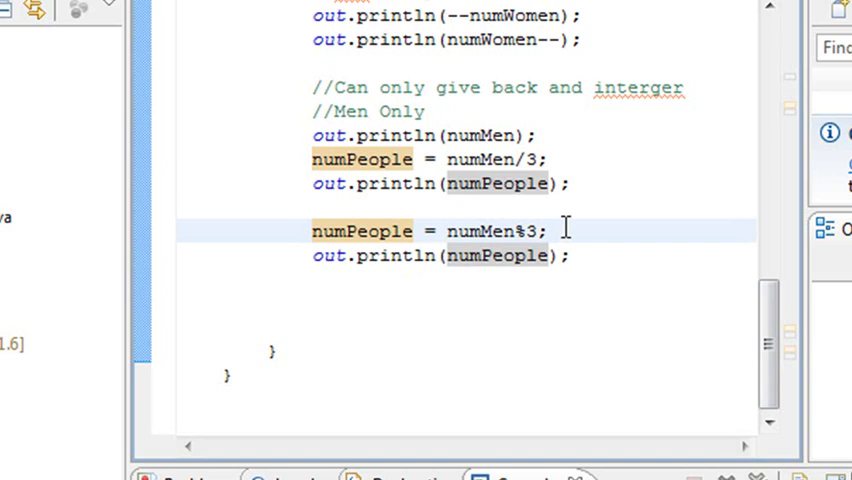
pyautogui.moveTo(658, 328)
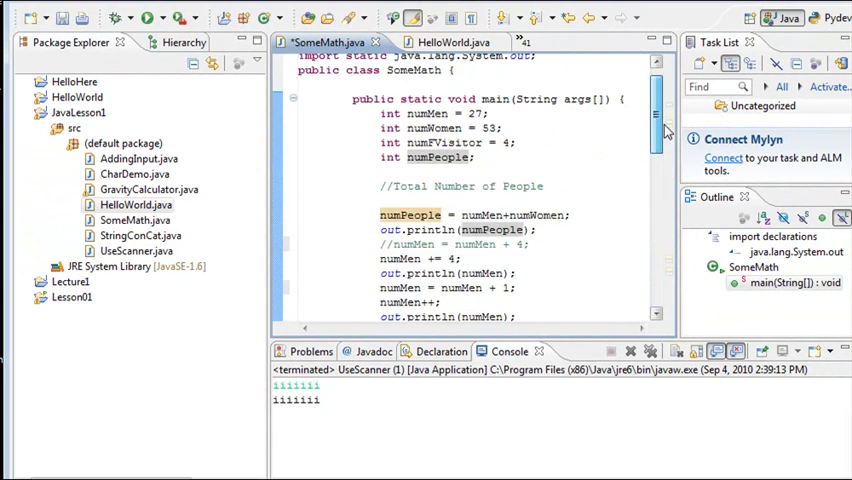
# Return to the top of SomeMath.java and switch to the Lesson 1 Intro to Java outline in Word.
pyautogui.scroll(3)
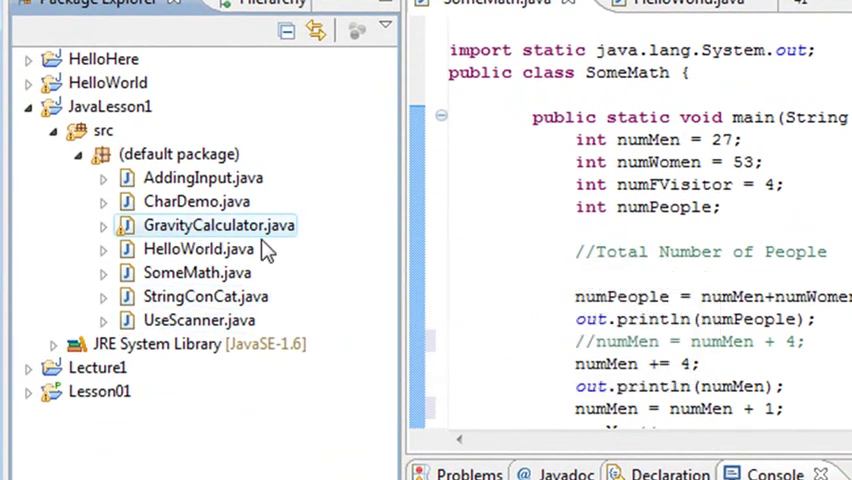
pyautogui.doubleClick(218, 224)
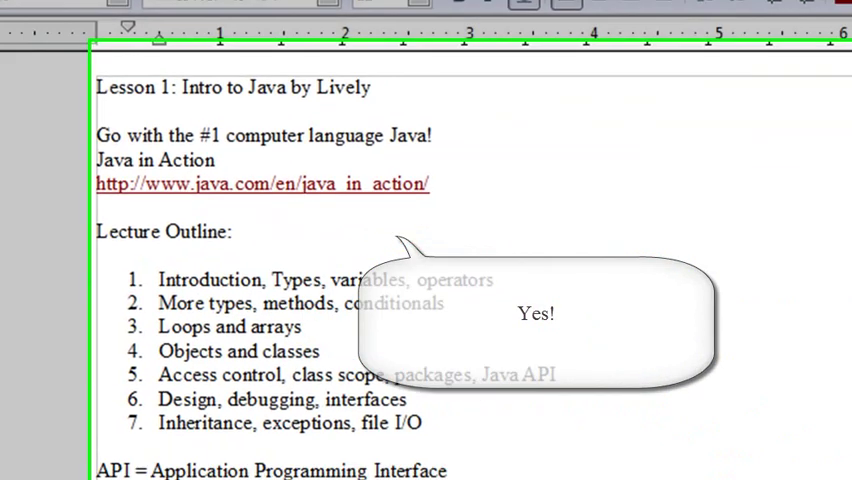
# Insert assignment item 5 'Review all Lesson Code' after the Gravity Calculator item.
pyautogui.scroll(-3)
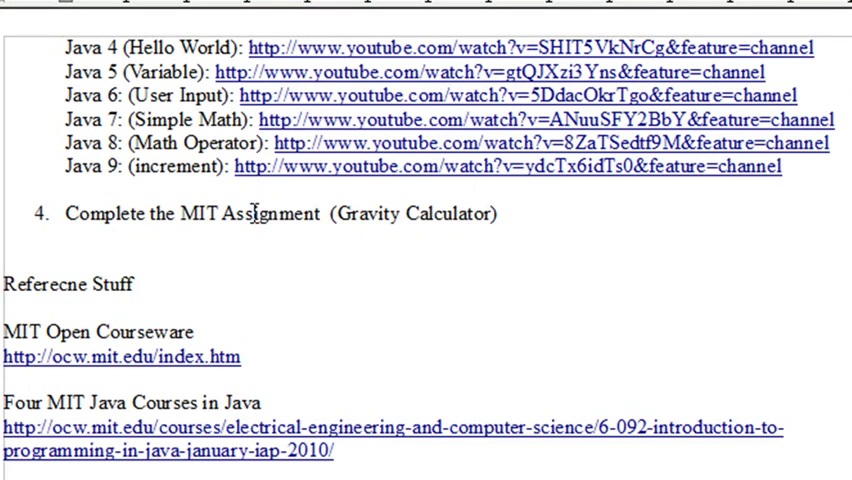
pyautogui.click(498, 214)
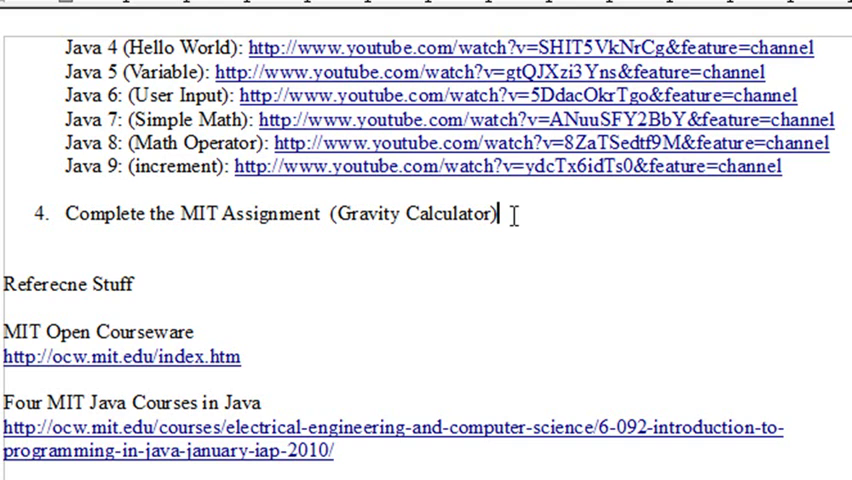
pyautogui.press('Return')
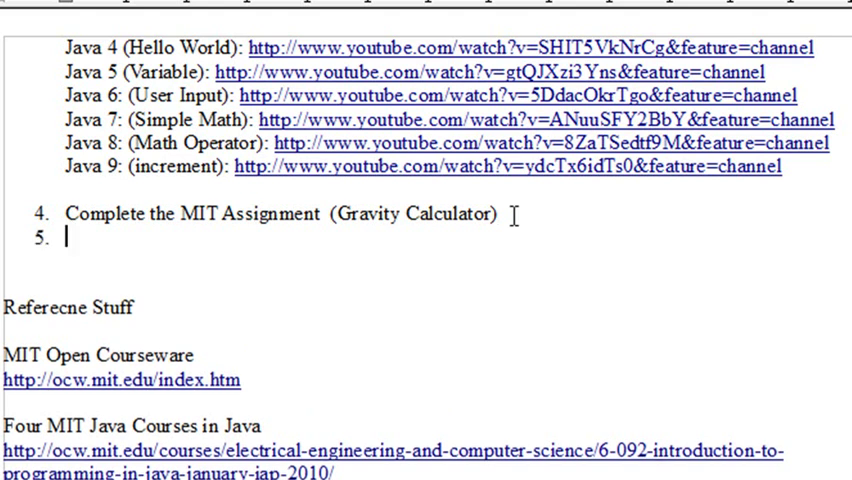
pyautogui.write('Review all Lesson Code')
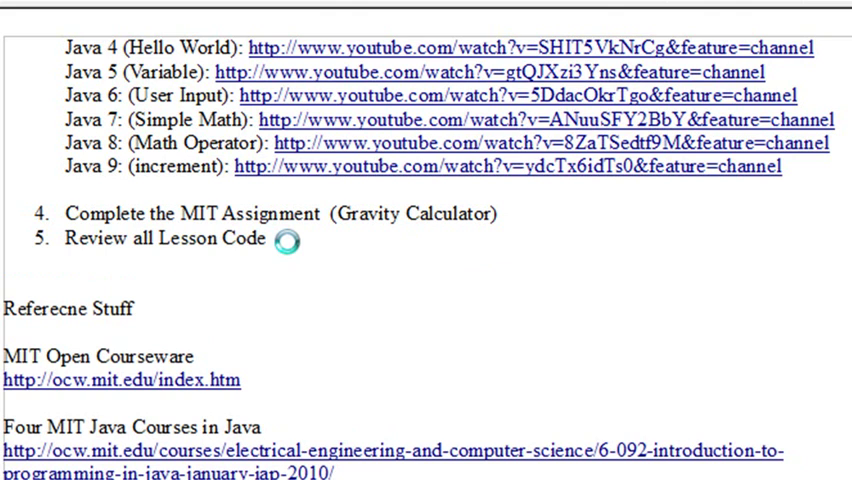
pyautogui.scroll(3)
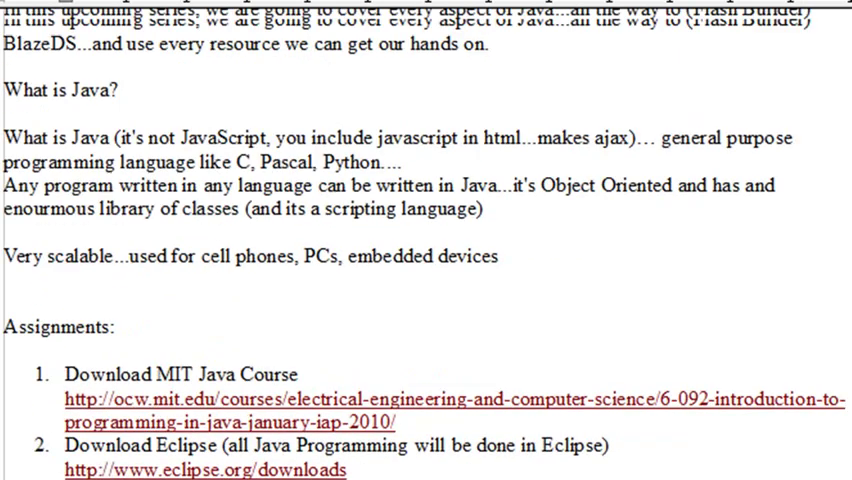